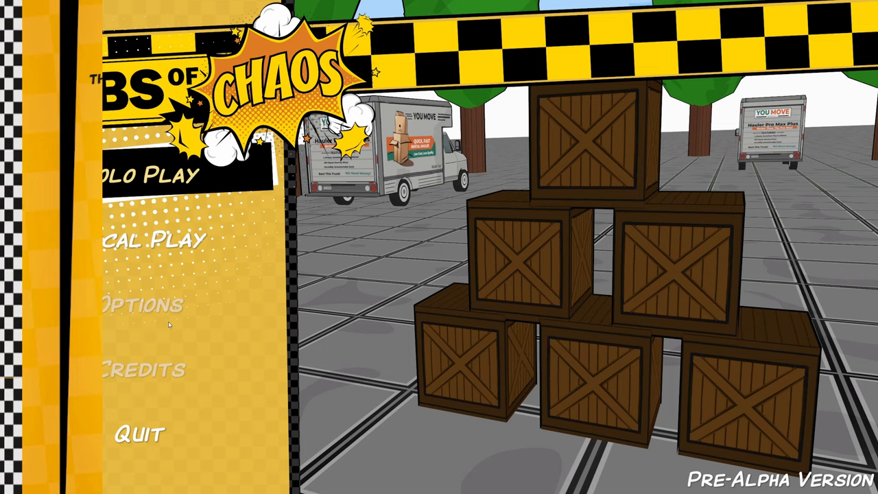
Step: In the ShadowButton constructor, finish buttonBackdrop.AddToClassList("button-backdrop")
{"action": "left_click", "coordinate": [144, 173]}
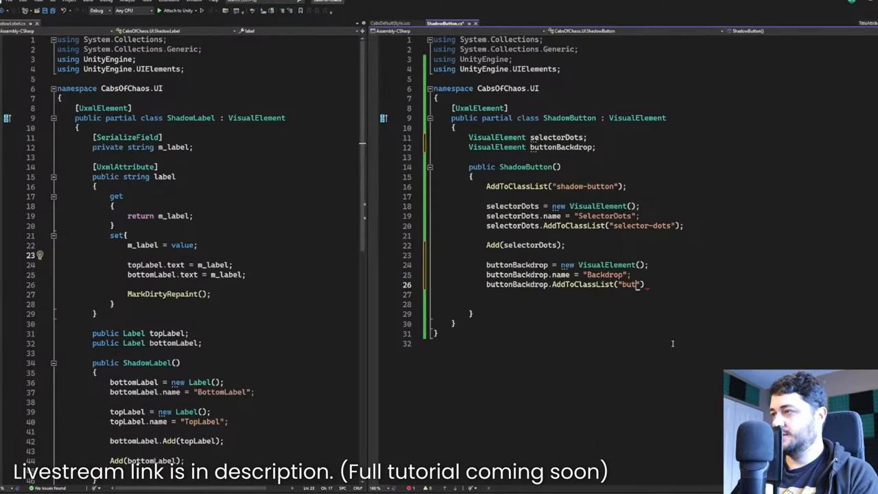
{"action": "type", "text": "ton-backdrop"}
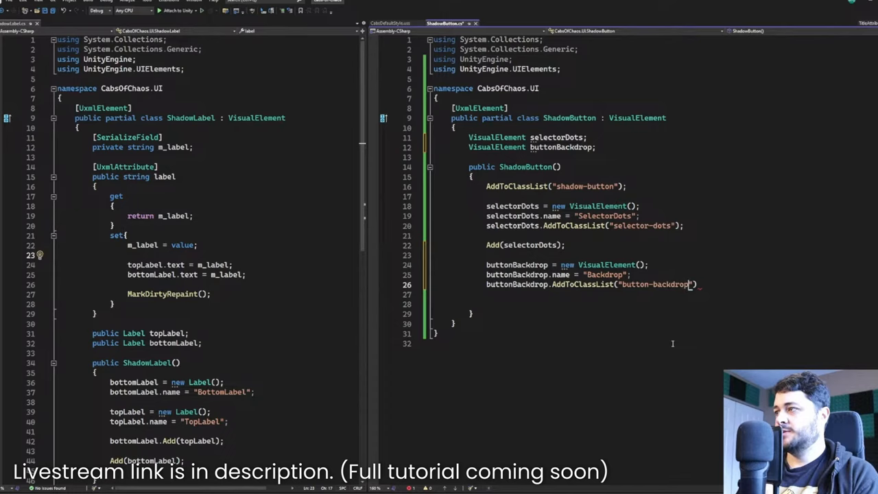